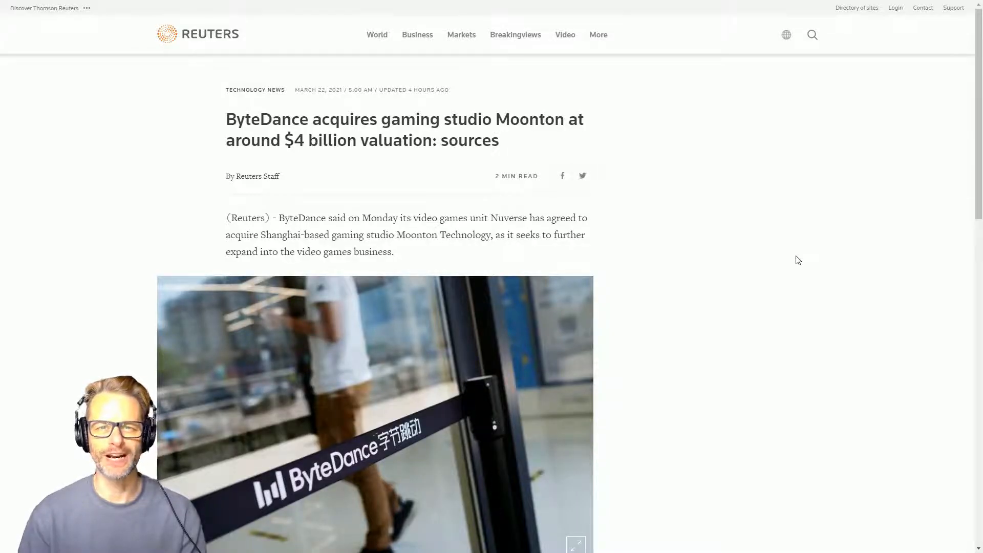
mouse_move(841, 277)
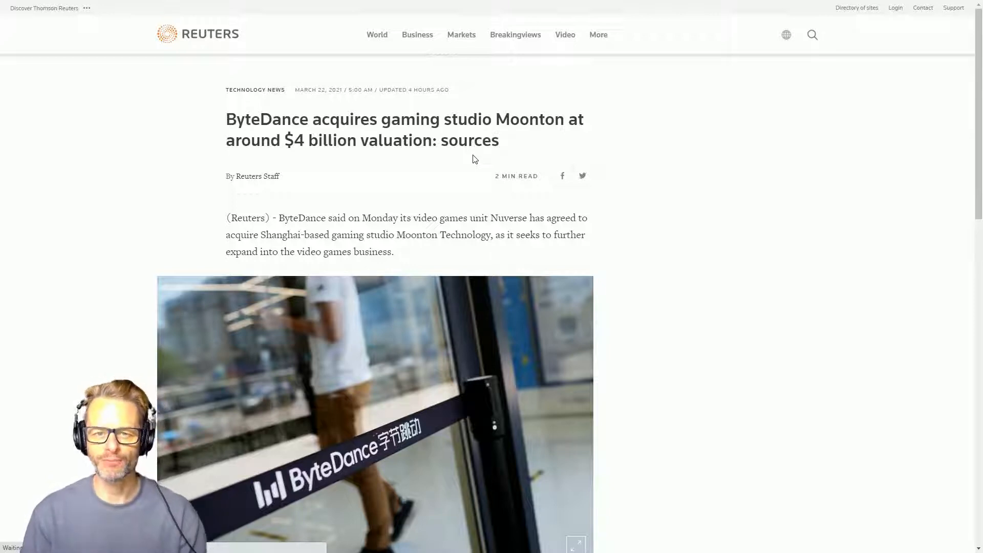
mouse_move(219, 139)
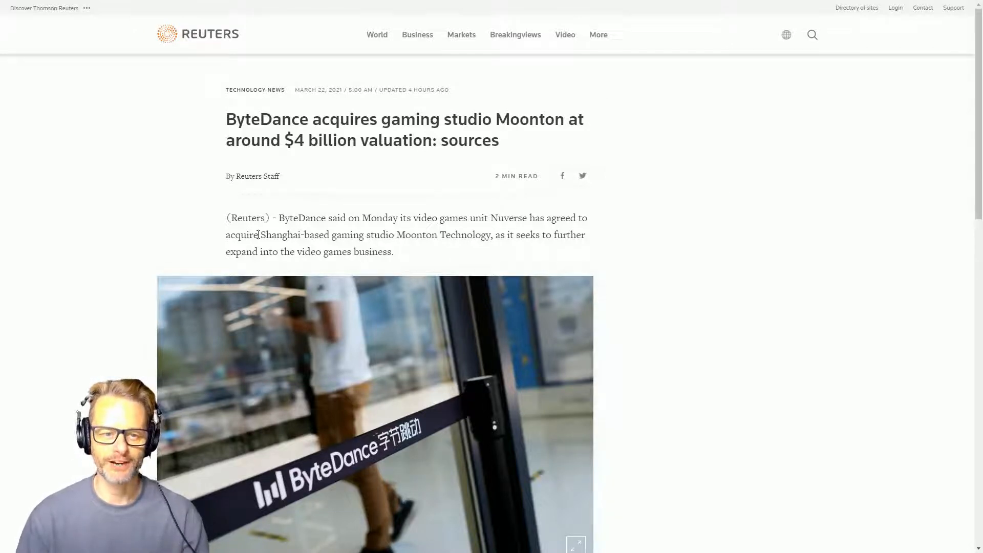
Step: Highlight the phrase 'Shanghai-based gaming studio Moonton Technology' in the opening sentence
left_click_drag(259, 234, 492, 235)
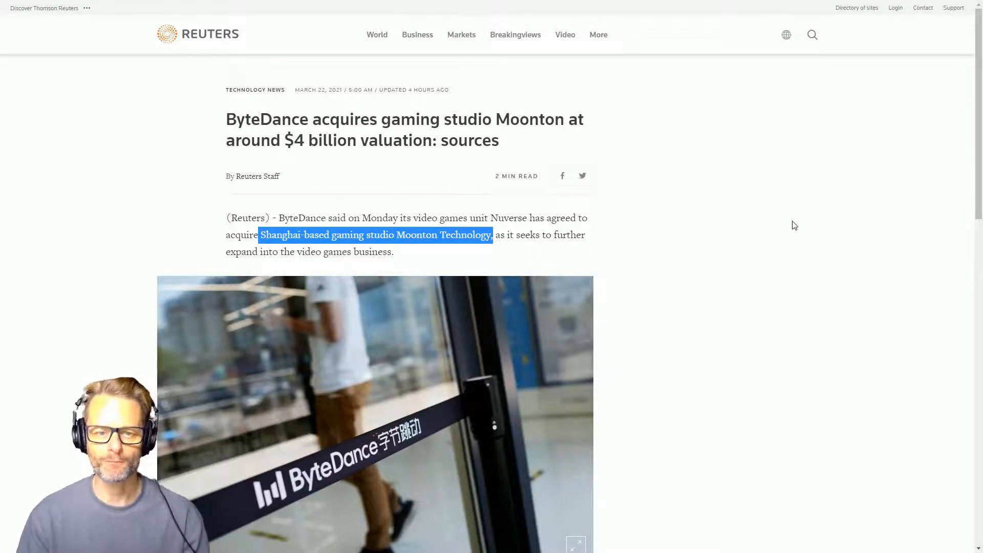
Step: Highlight 'Chinese short video platform Douyin' in the paragraph on ByteDance's gaming inroads
scroll("down", 3)
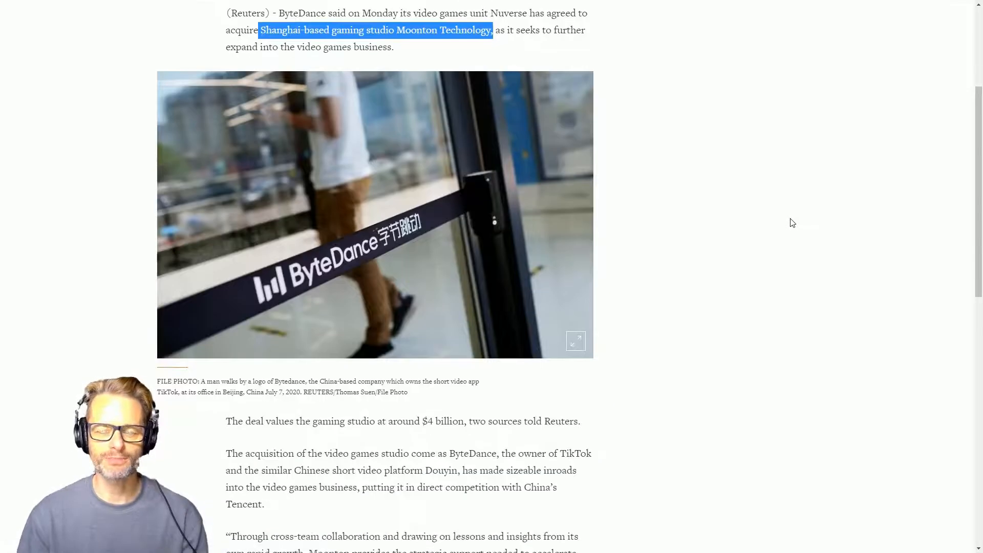
scroll("down", 3)
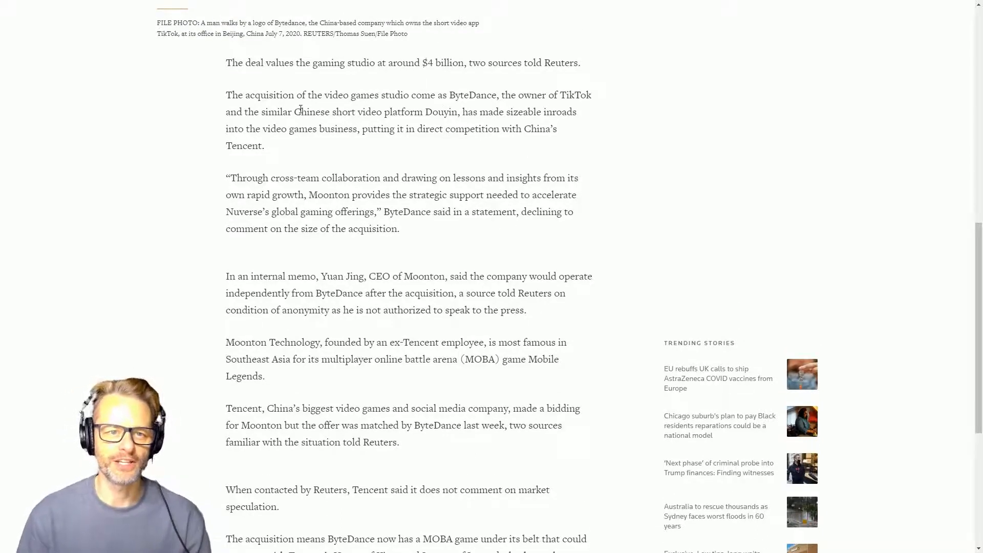
left_click_drag(293, 111, 459, 111)
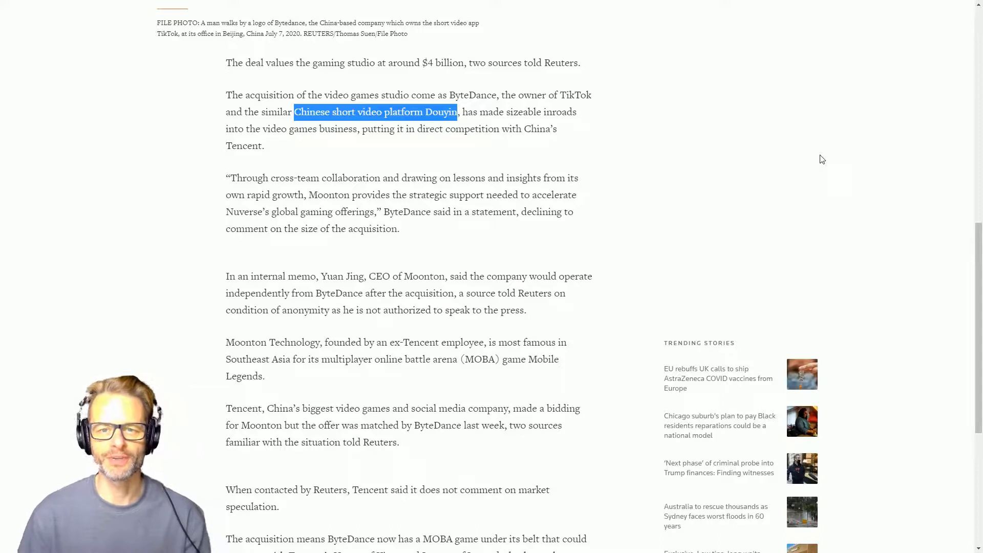
Step: Scroll down to the paragraph on Moonton Technology's founding and Mobile Legends
scroll("down", 3)
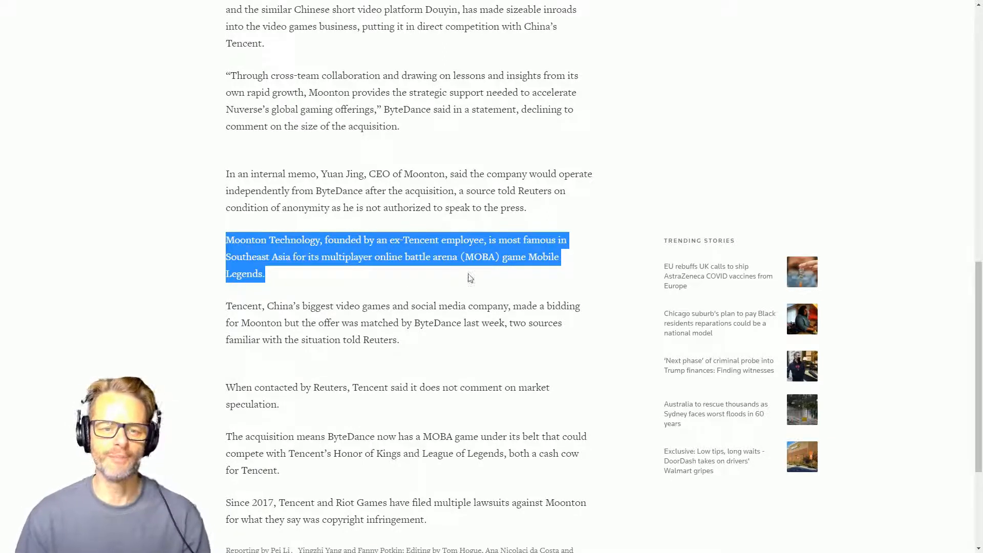
mouse_move(187, 296)
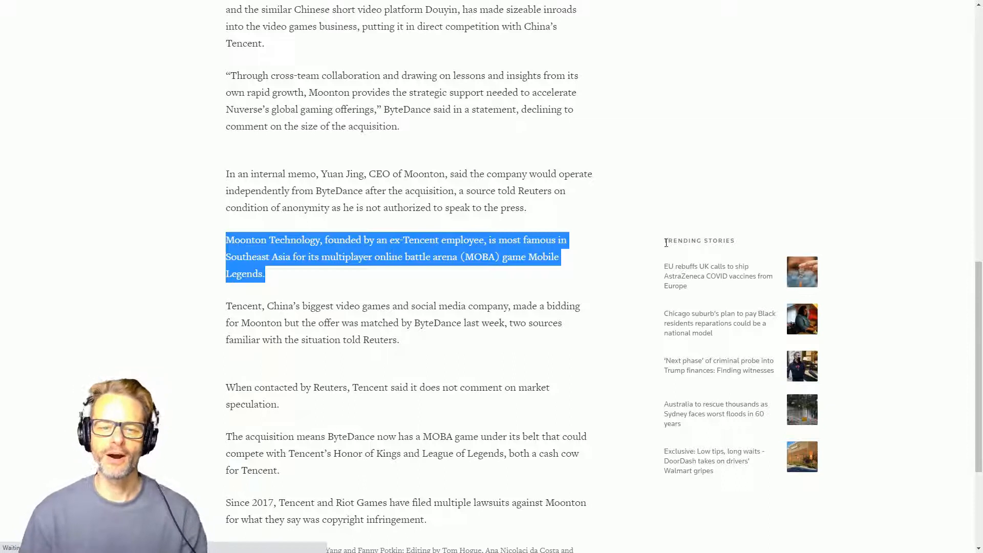
mouse_move(290, 284)
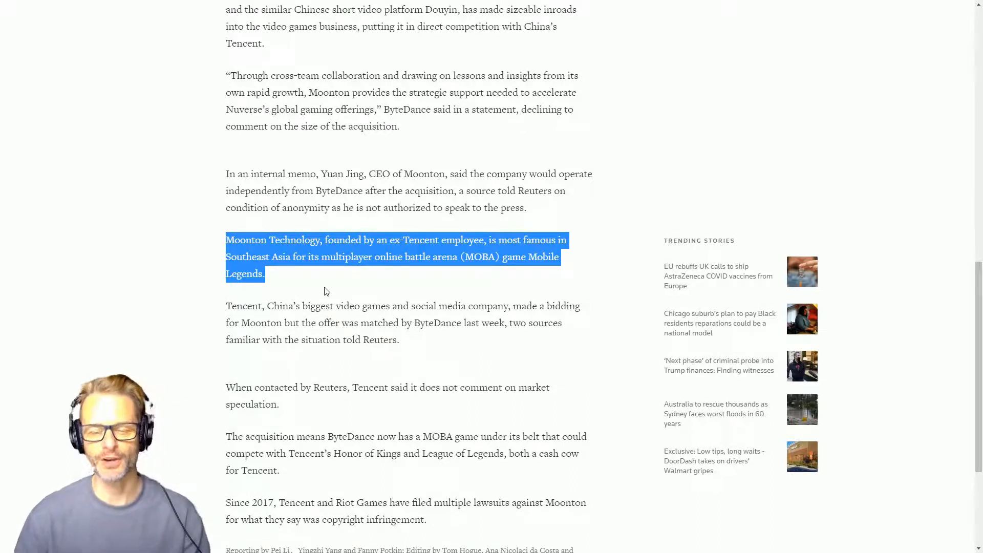
mouse_move(469, 281)
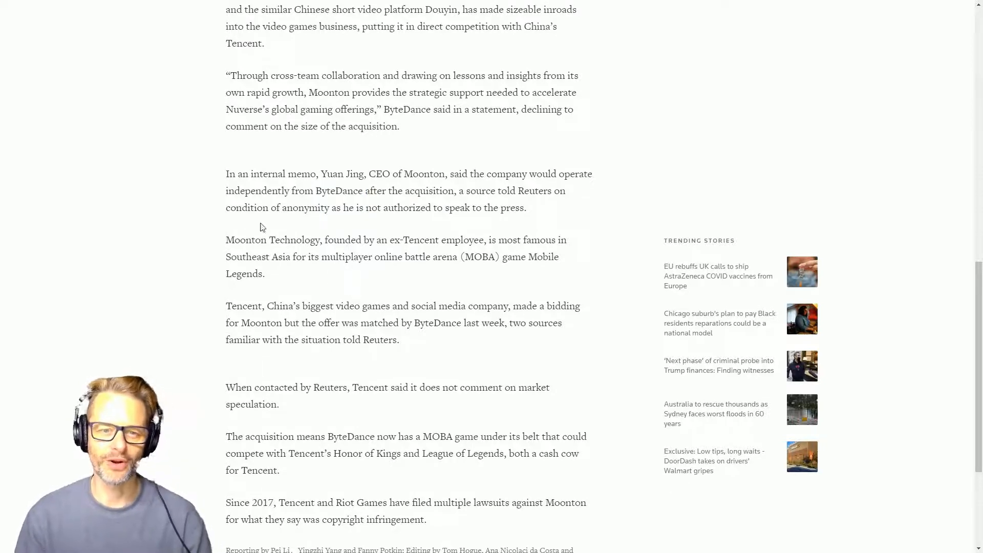
Step: Highlight Yuan Jing's statement about operating independently after the acquisition, then clear it
left_click_drag(321, 173, 420, 190)
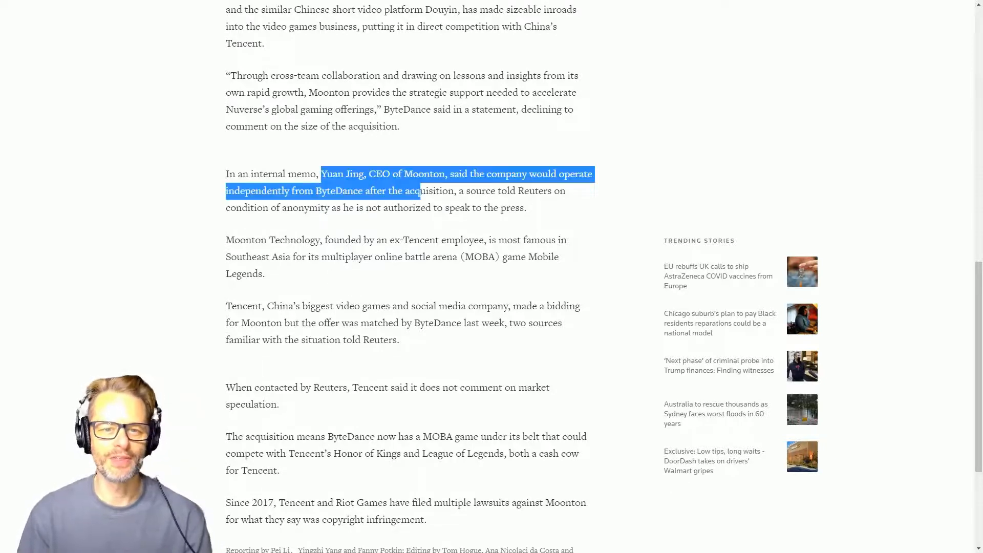
left_click_drag(413, 190, 448, 190)
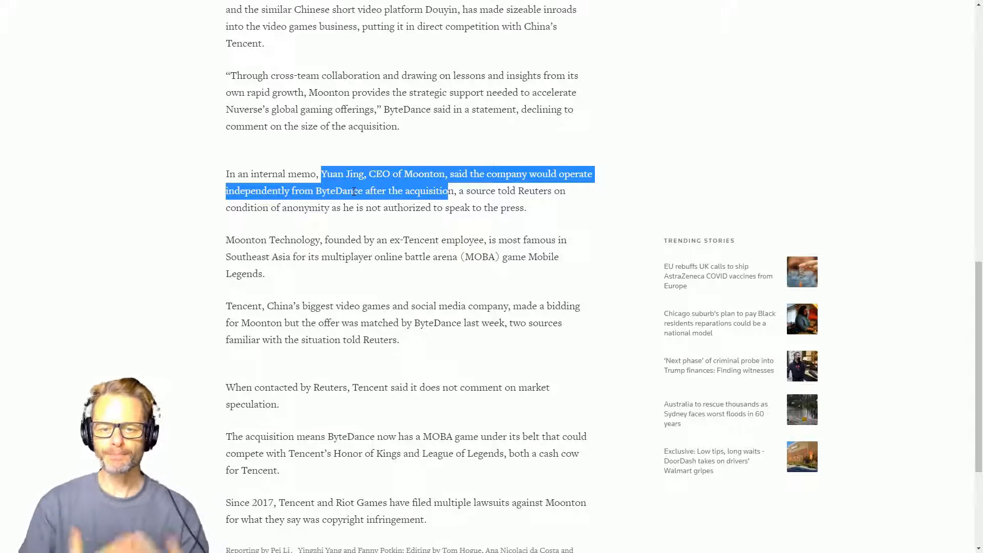
left_click(403, 347)
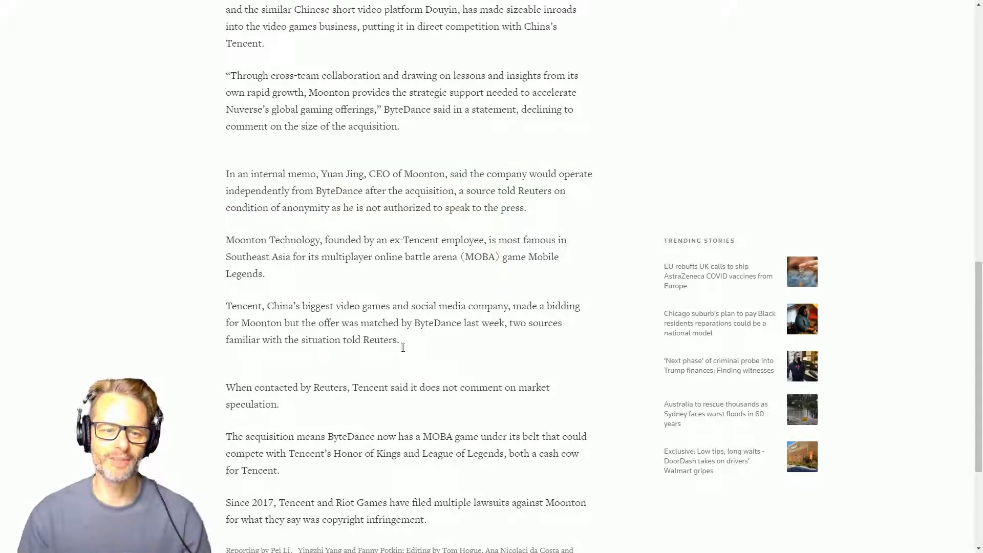
Step: Highlight the paragraph about Tencent's bid for Moonton being matched by ByteDance
left_click_drag(226, 306, 399, 340)
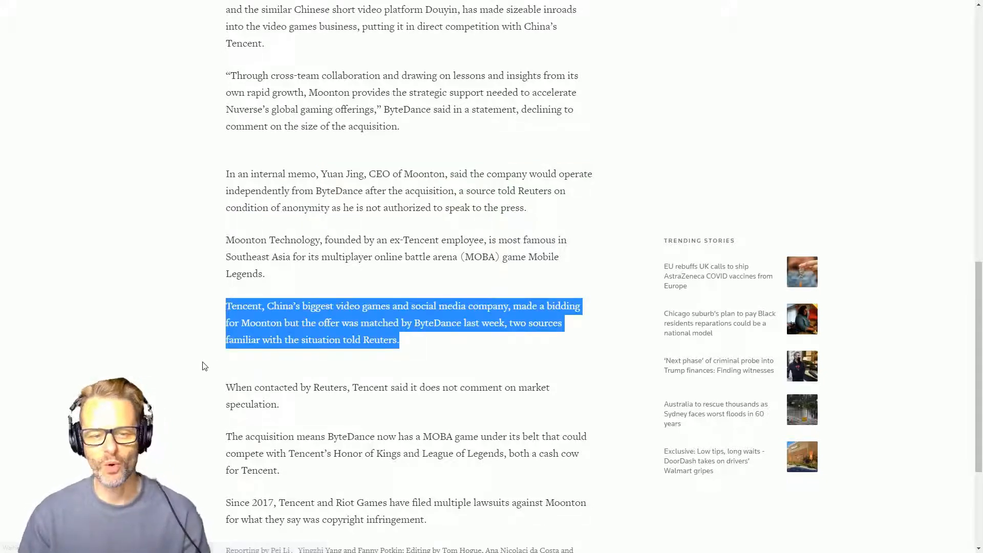